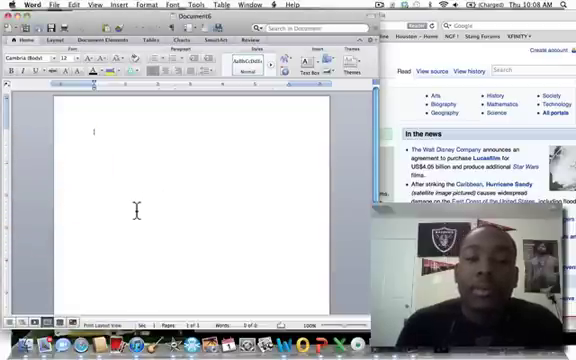
Step: Bring up the Paste Special dialog from the blank page's right-click menu
right_click(140, 212)
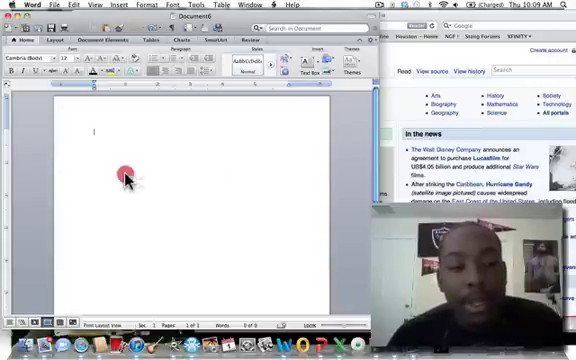
right_click(124, 176)
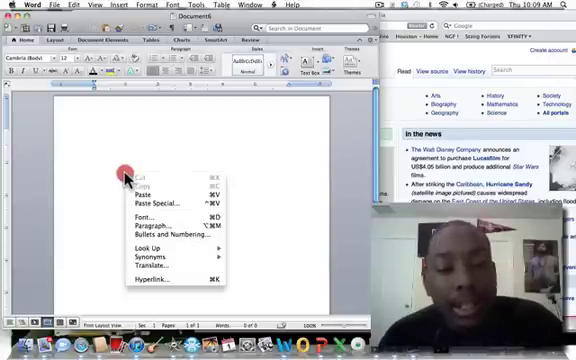
mouse_move(160, 204)
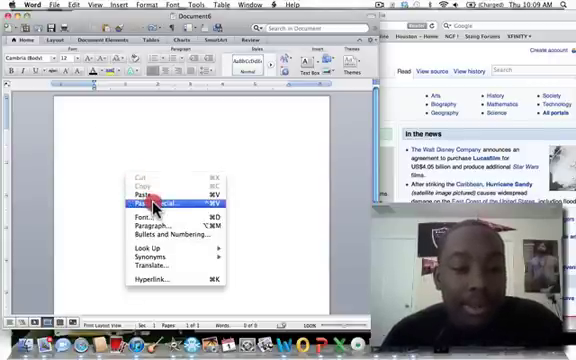
left_click(152, 194)
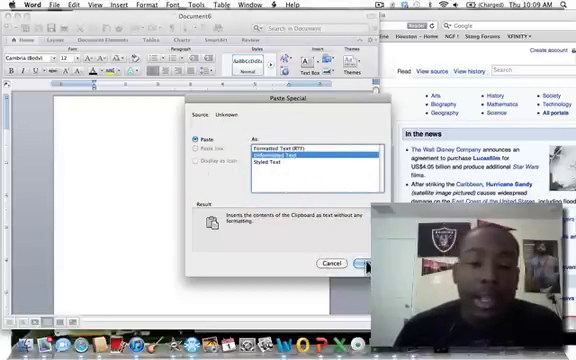
left_click(366, 264)
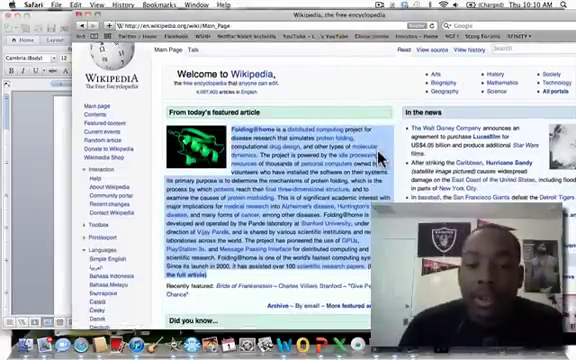
scroll("down", 3)
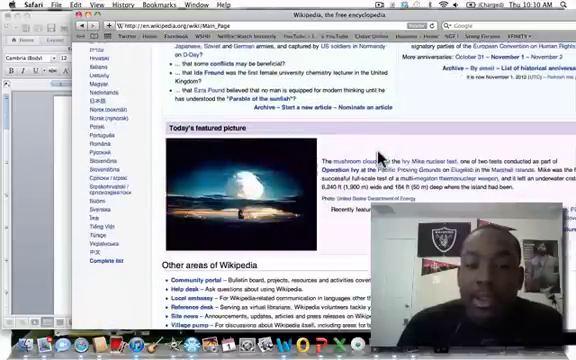
scroll("down", 3)
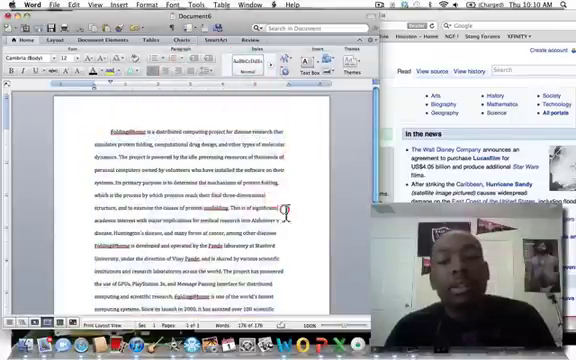
Step: Scroll down through the pasted featured-article text to review it
scroll("down", 3)
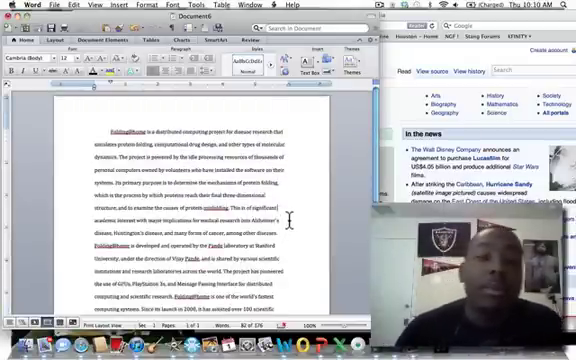
scroll("down", 3)
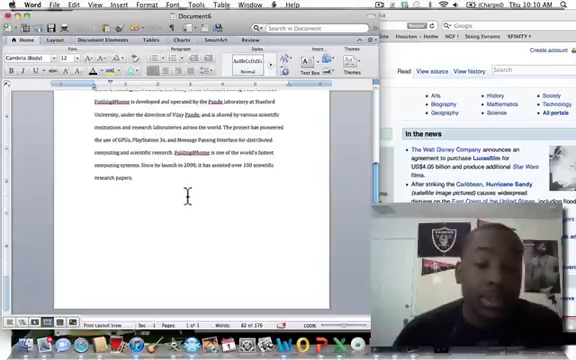